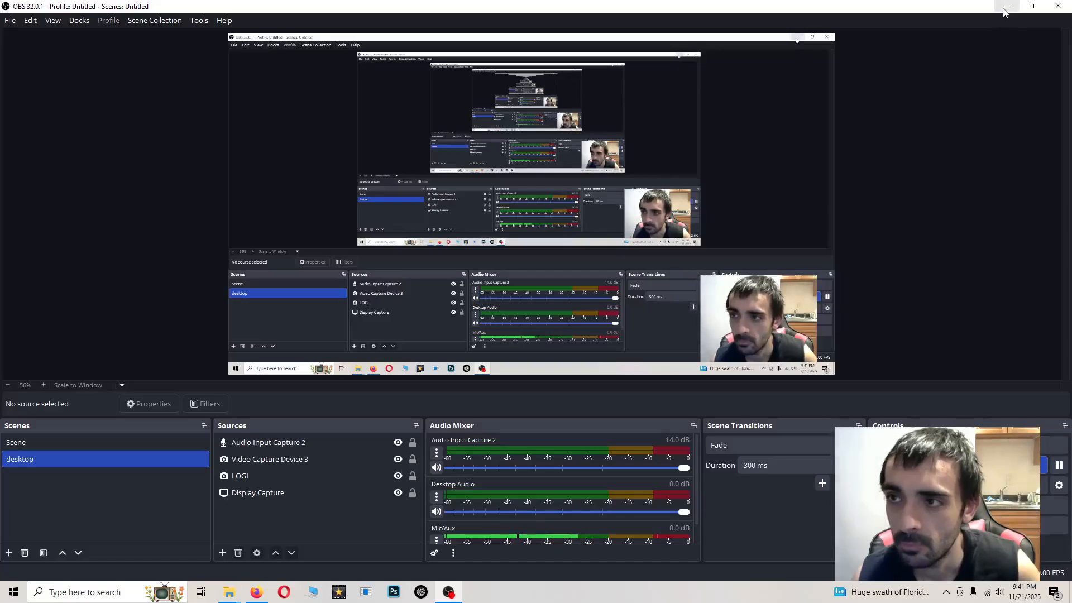
Minimize OBS Studio so the ATMOS (D:) drive and repack folder windows show.
left_click(1006, 7)
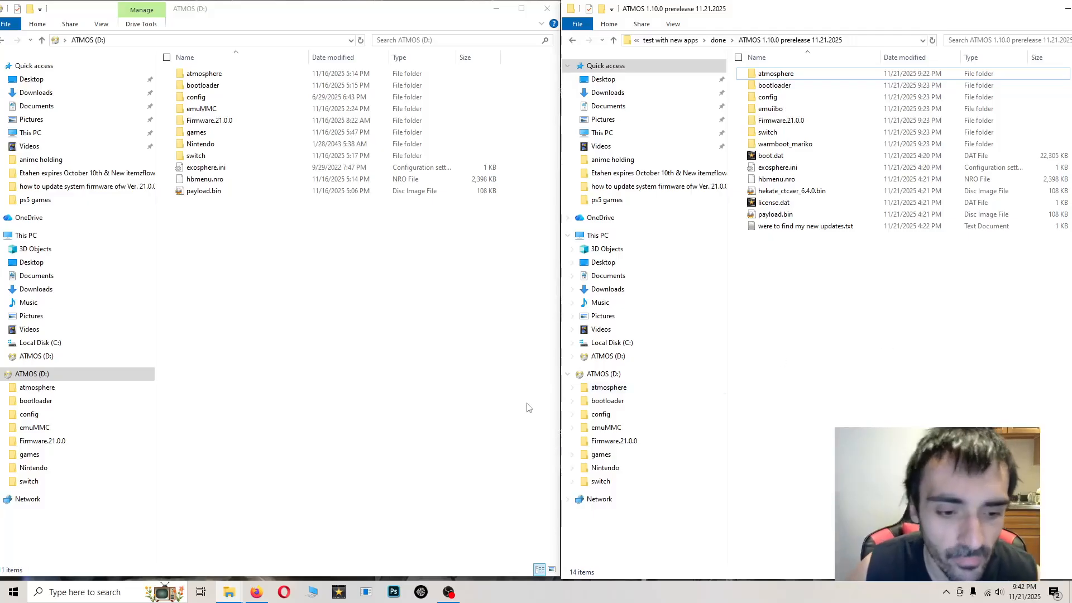
left_click(256, 592)
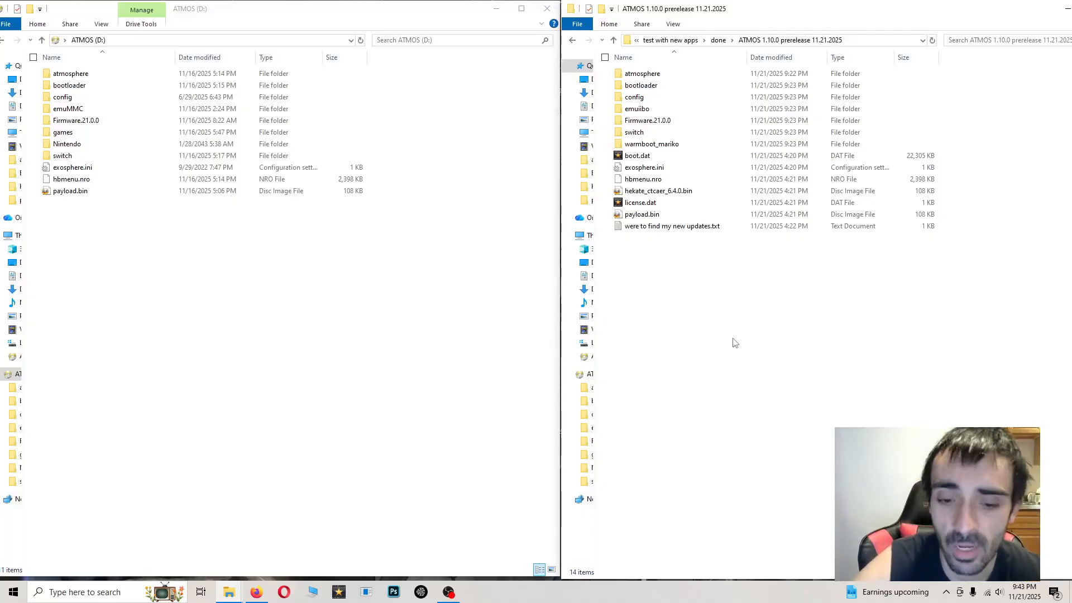
Minimize the File Explorer windows so OBS Studio is visible again.
left_click(69, 191)
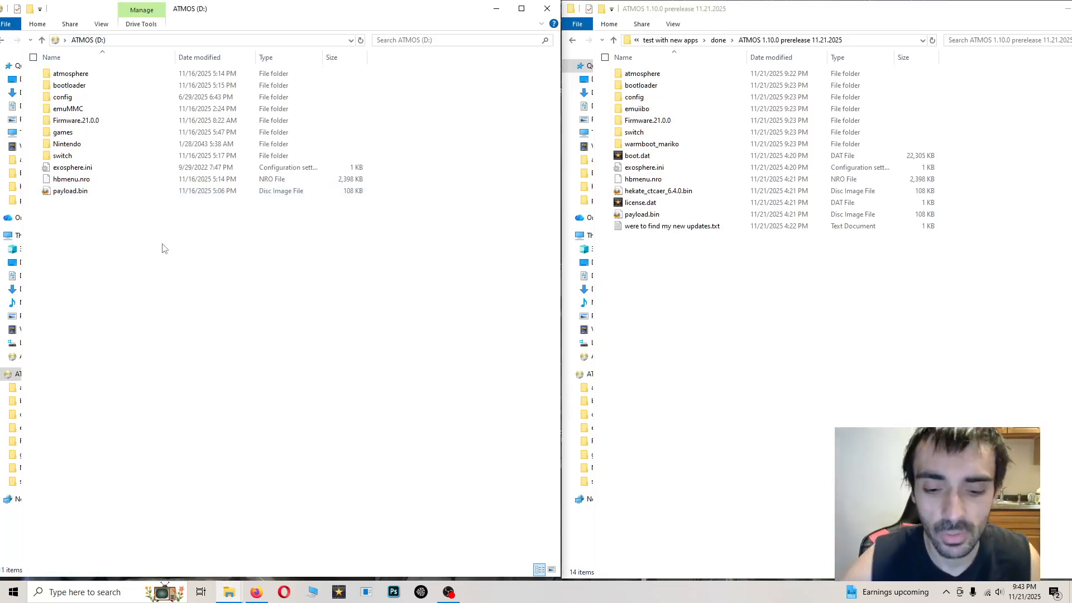
left_click(641, 214)
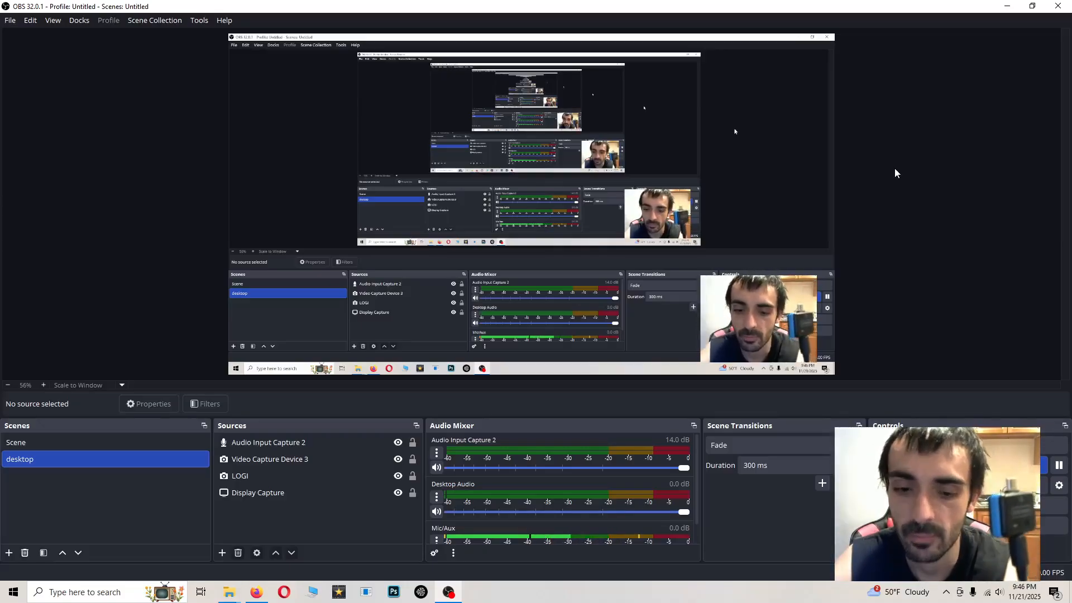
mouse_move(400, 392)
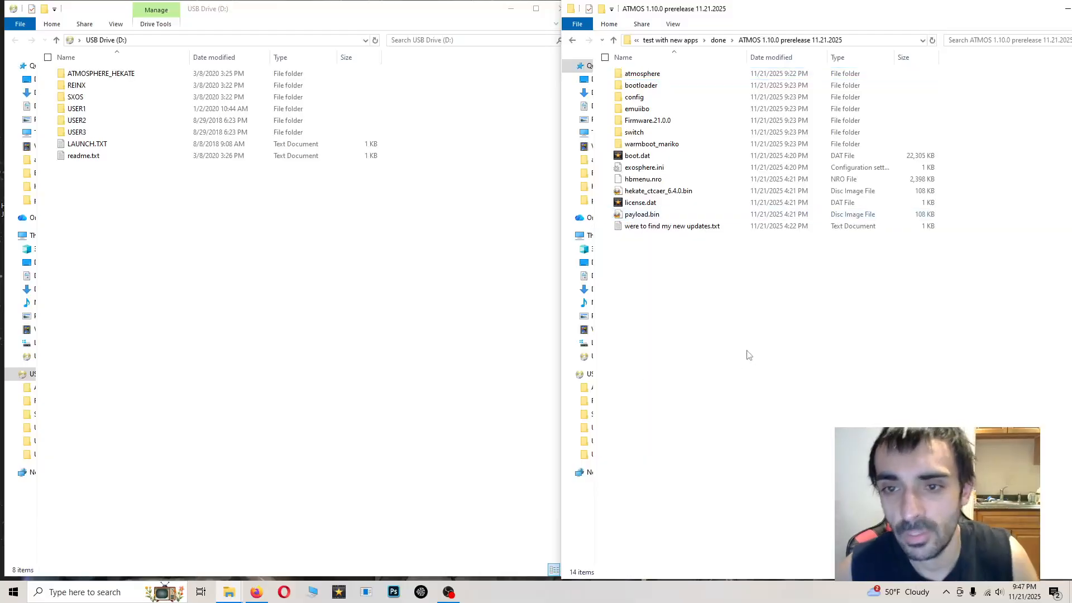
Copy payload.bin from the repack into the USB drive's ATMOSPHERE_HEKATE folder, replacing the old one.
left_click(642, 214)
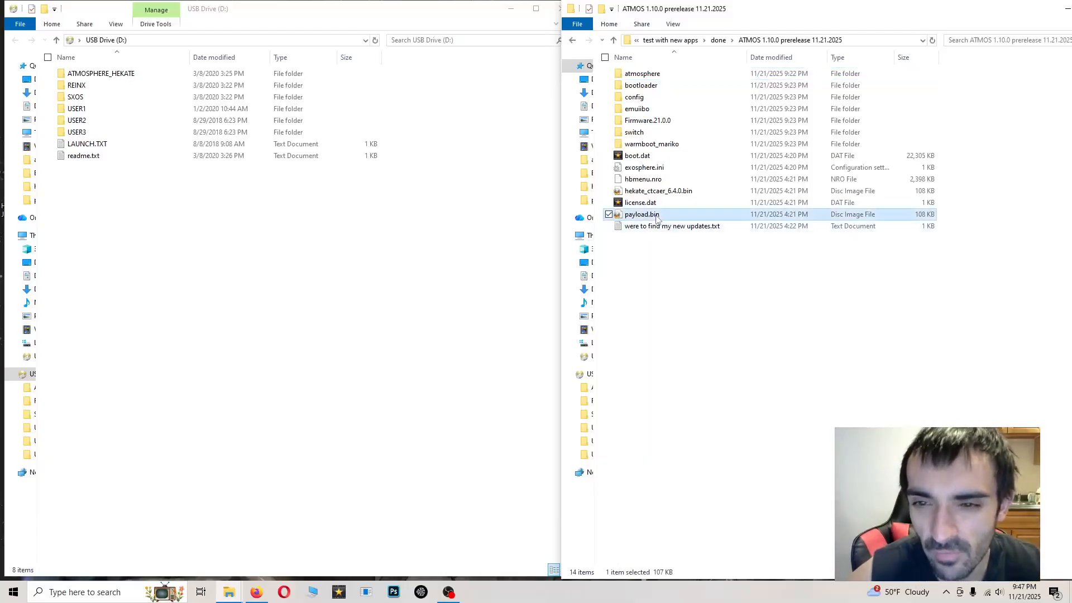
right_click(641, 215)
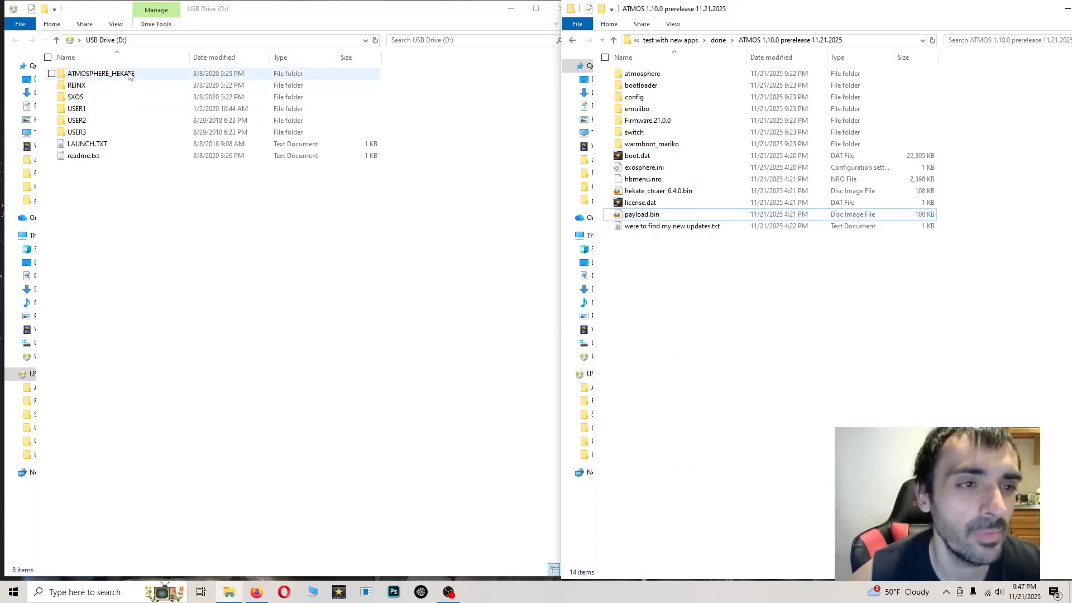
left_click(102, 74)
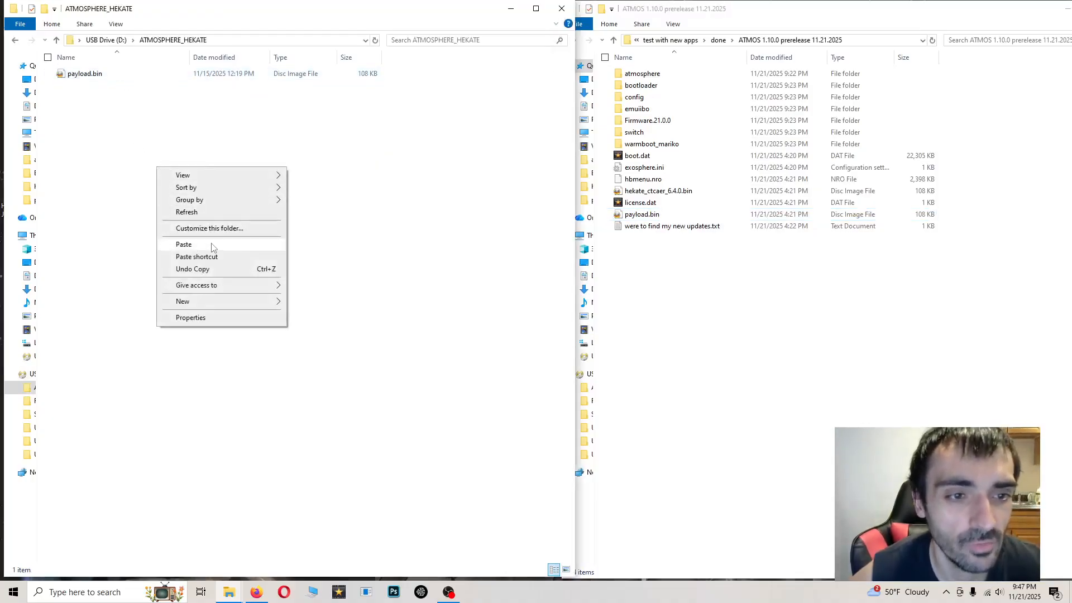
left_click(183, 245)
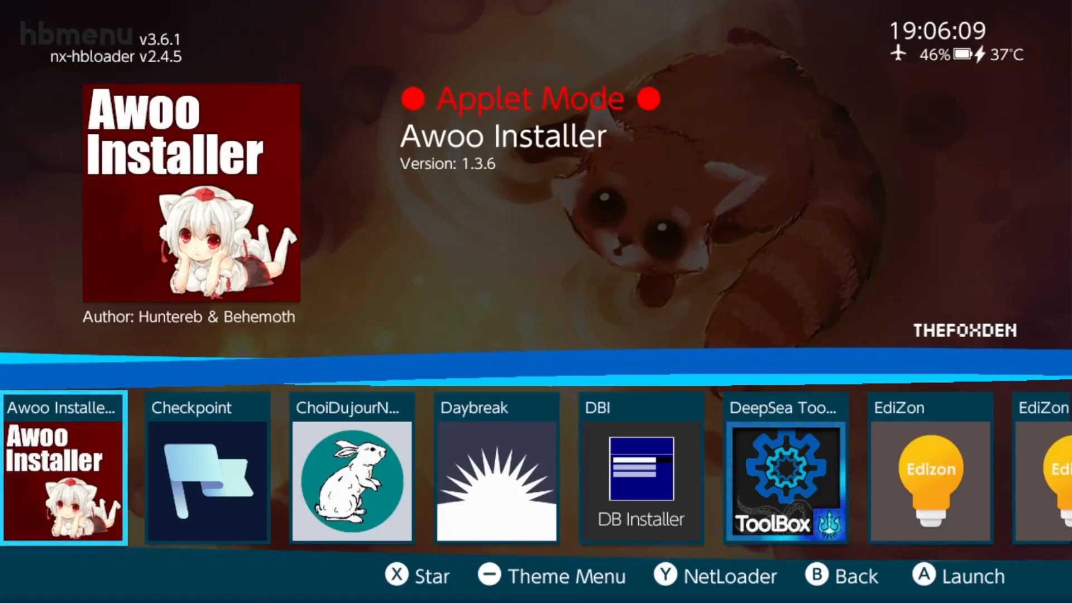
Launch Daybreak and install Firmware 21.0.0, choosing Preserve settings.
scroll("right", 3)
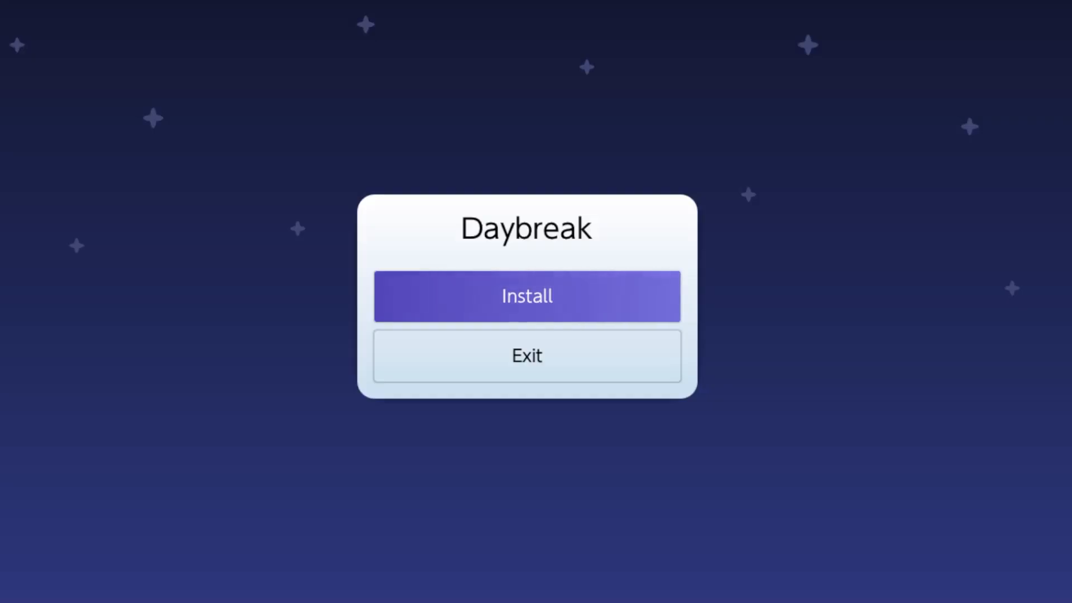
left_click(526, 296)
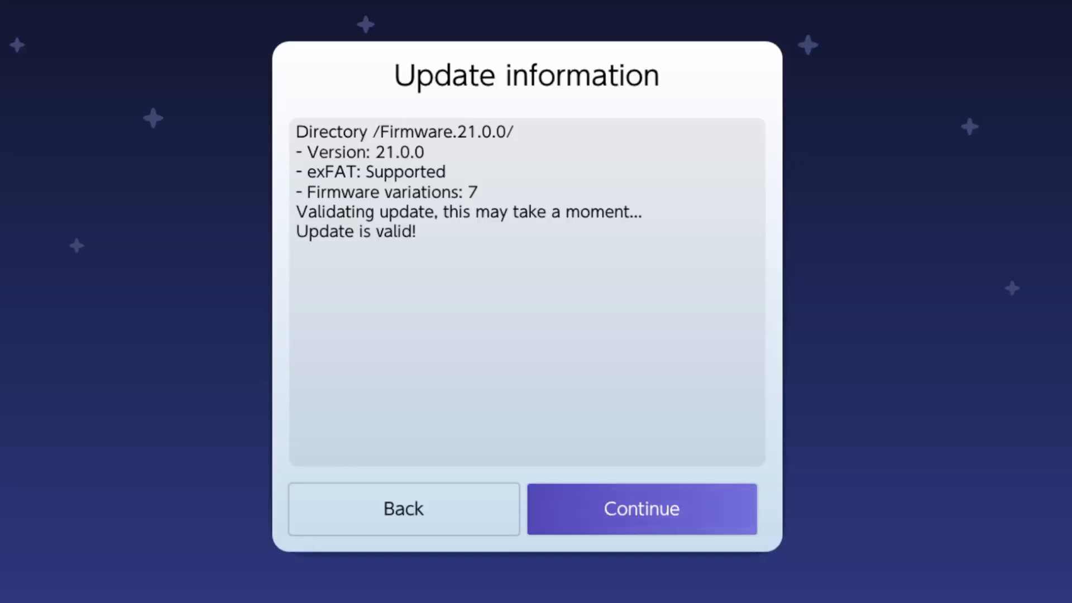
left_click(641, 509)
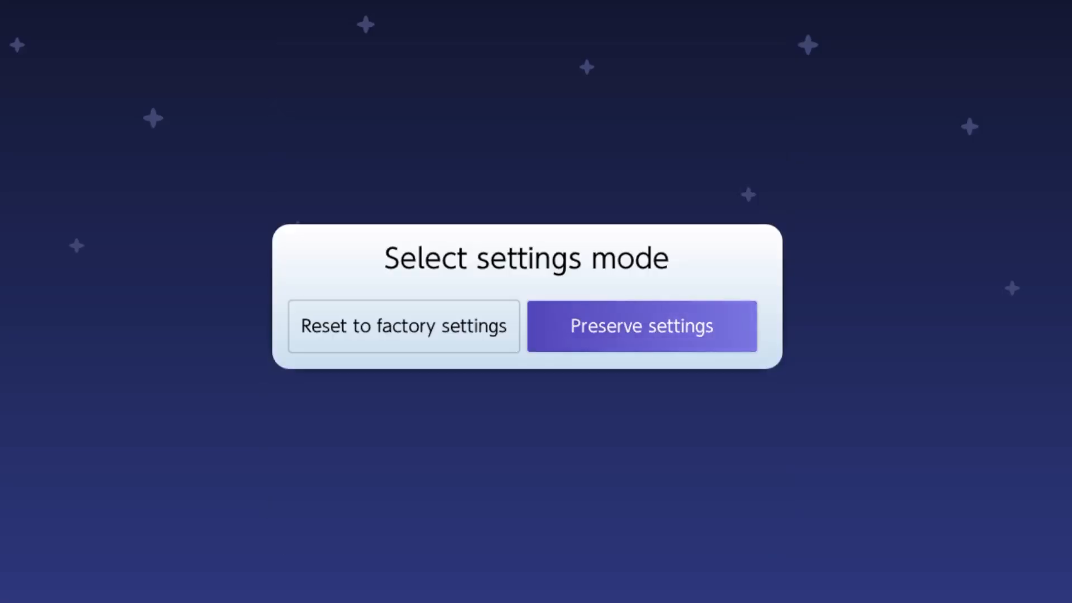
left_click(641, 326)
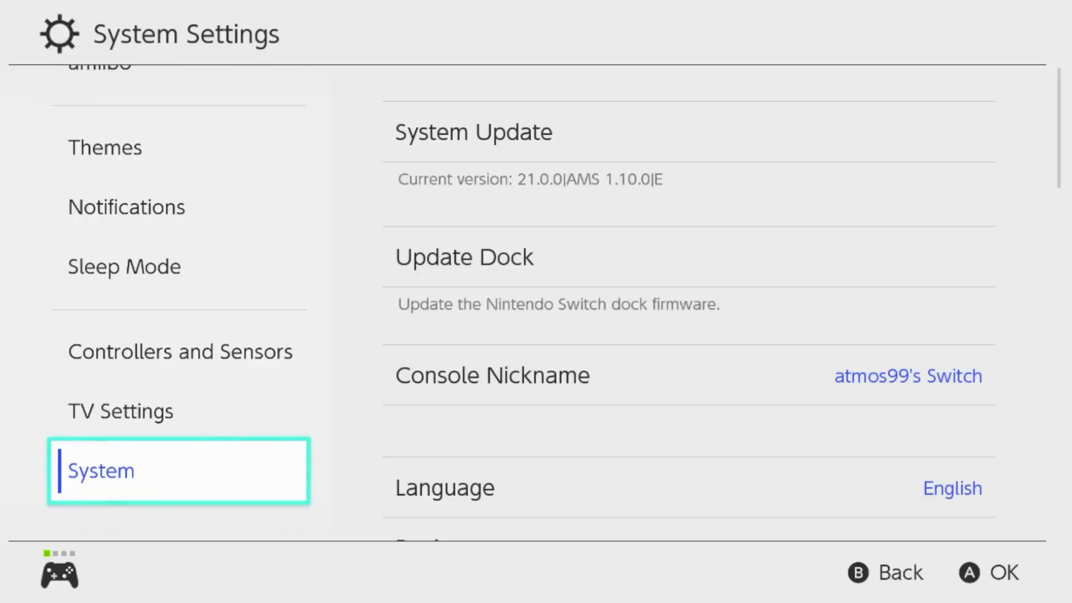